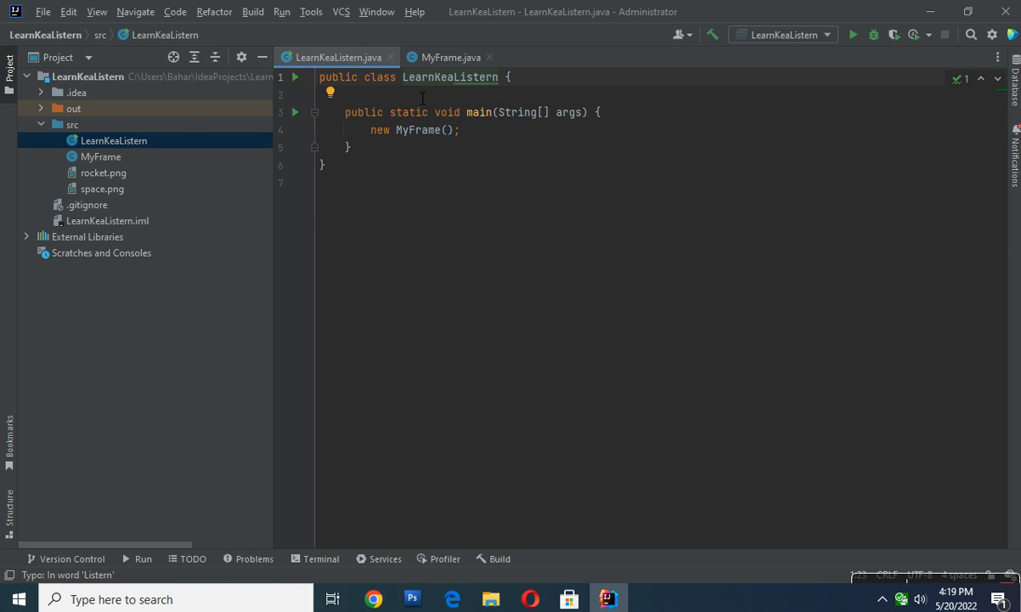
Switch to the MyFrame.java source and scroll through its code
{"action": "left_click", "coordinate": [448, 58]}
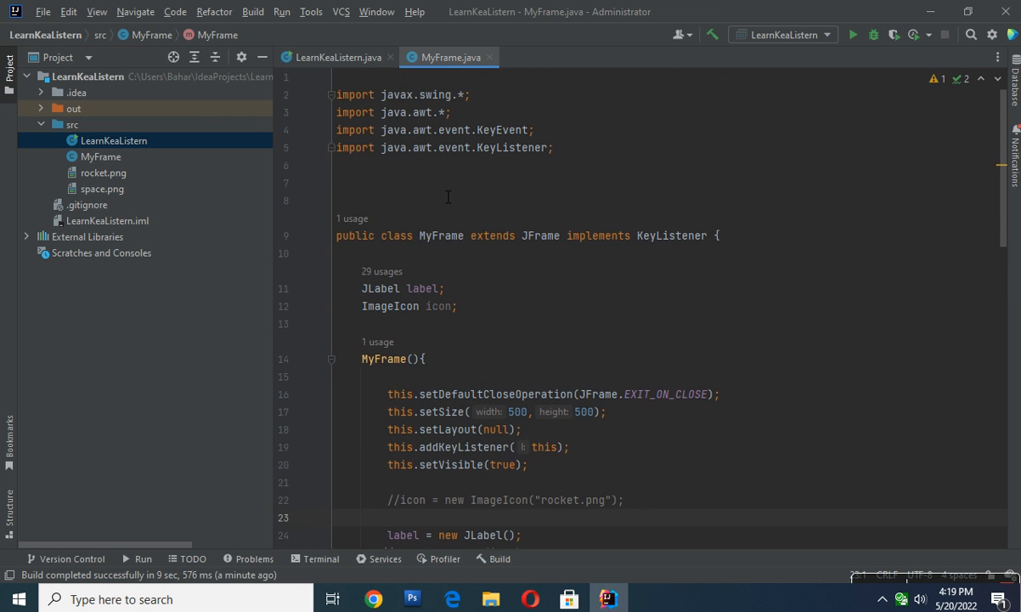
{"action": "scroll", "scroll_direction": "down", "scroll_amount": 3}
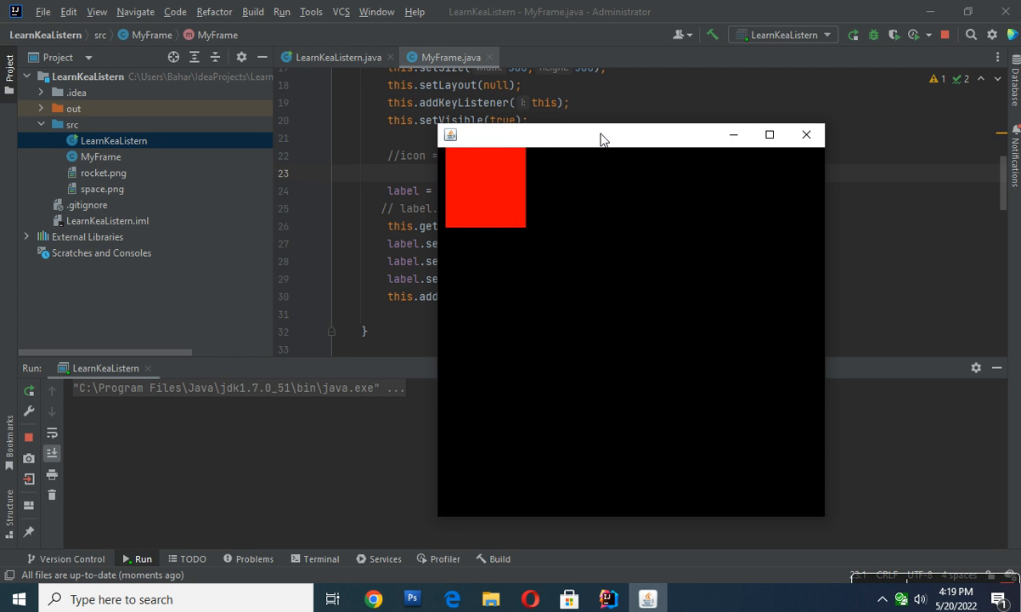
Move the red square right and left with the arrow keys in the running window
{"action": "key", "text": "Right"}
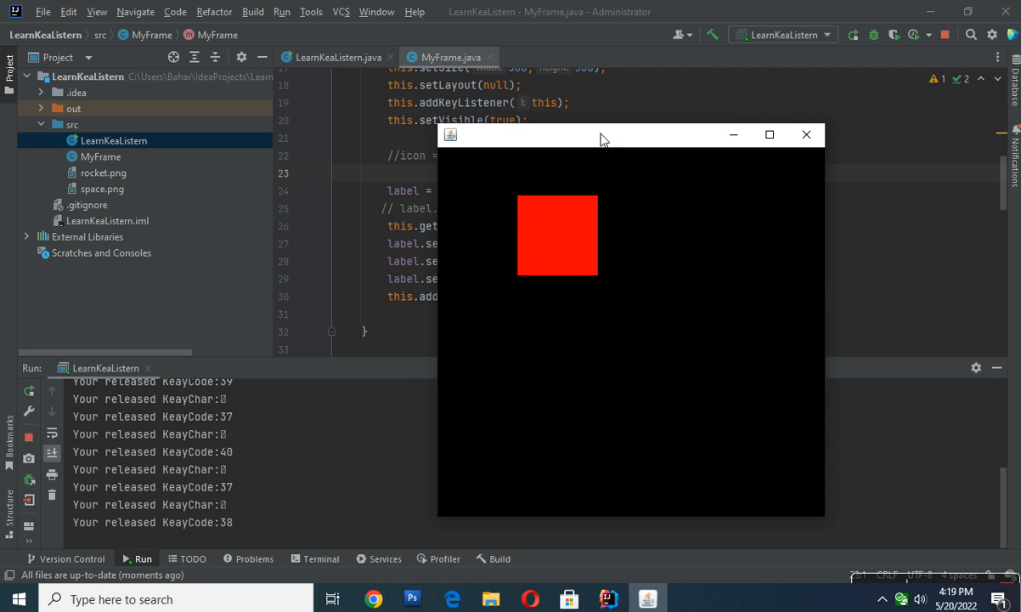
{"action": "key", "text": "Right"}
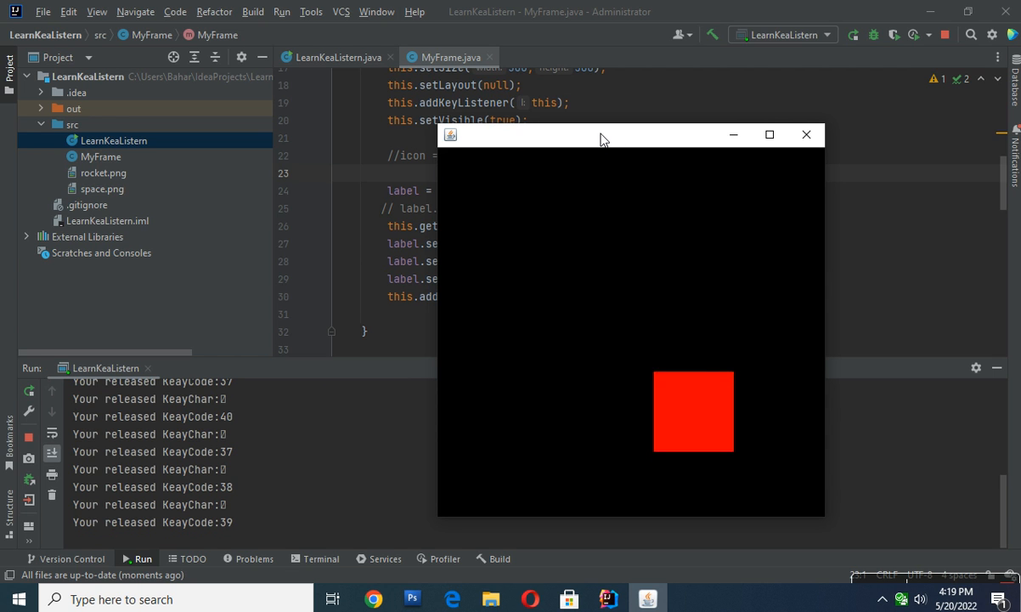
{"action": "key", "text": "Left"}
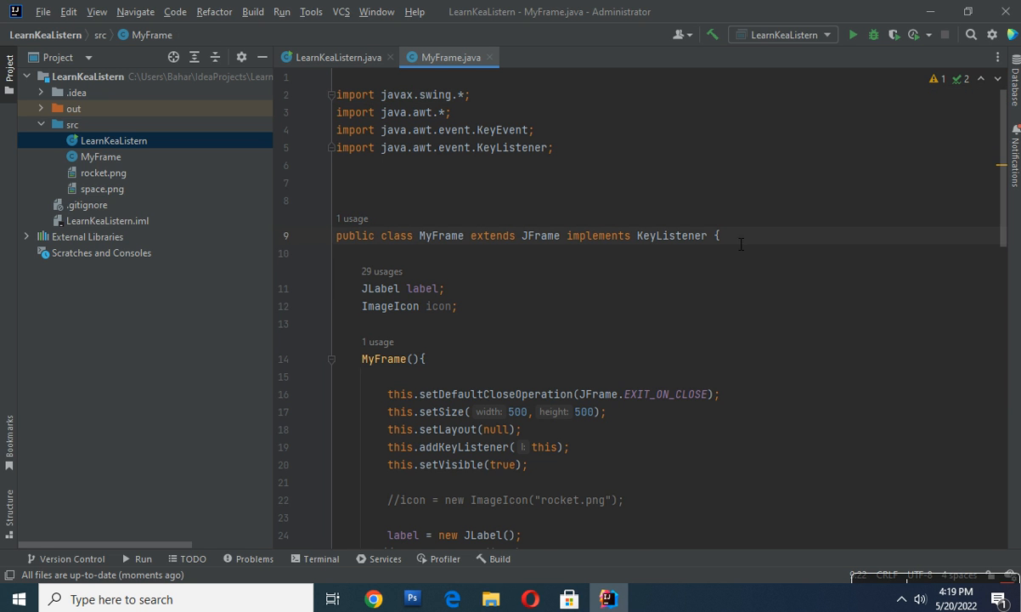
{"action": "scroll", "scroll_direction": "down", "scroll_amount": 3}
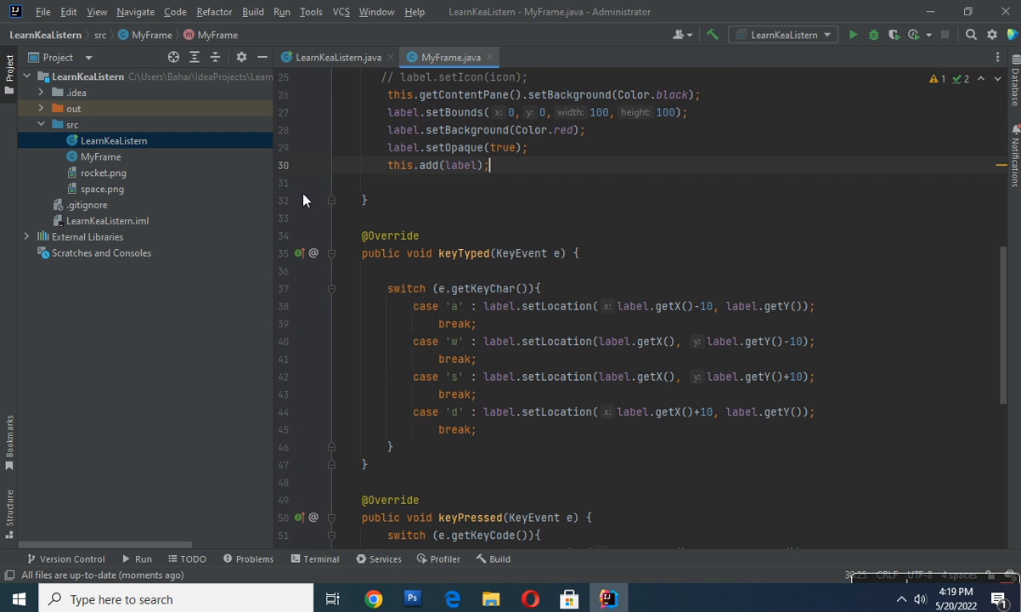
{"action": "mouse_move", "coordinate": [534, 228]}
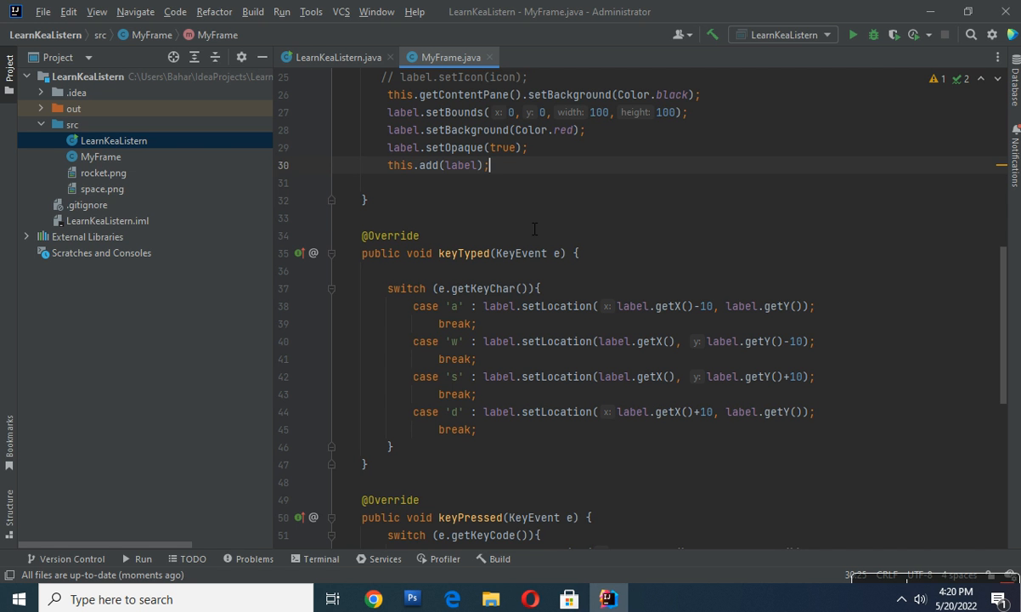
{"action": "scroll", "scroll_direction": "down", "scroll_amount": 3}
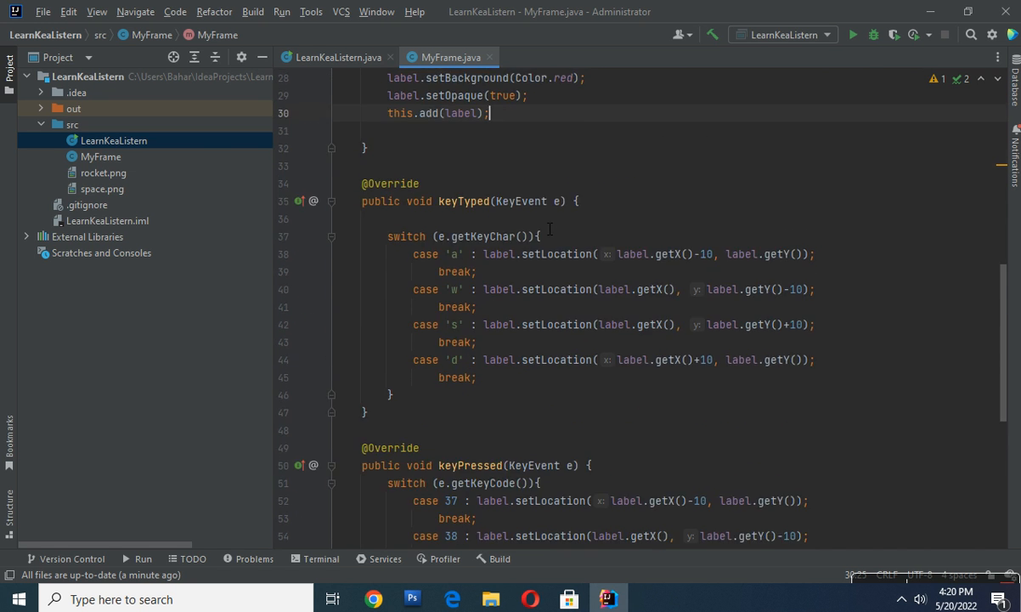
{"action": "scroll", "scroll_direction": "down", "scroll_amount": 3}
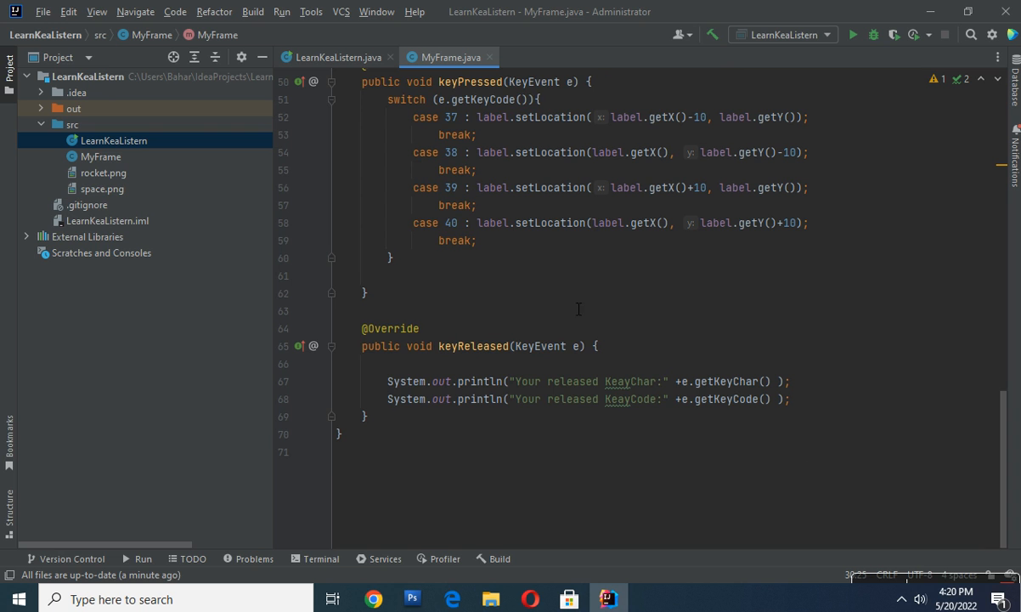
{"action": "left_click", "coordinate": [542, 380]}
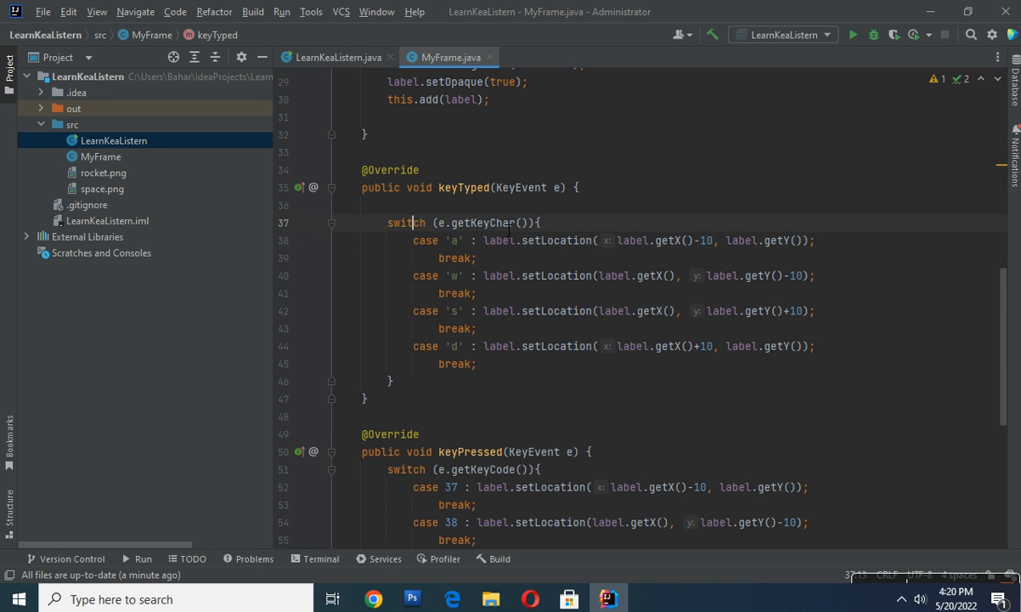
{"action": "double_click", "coordinate": [482, 223]}
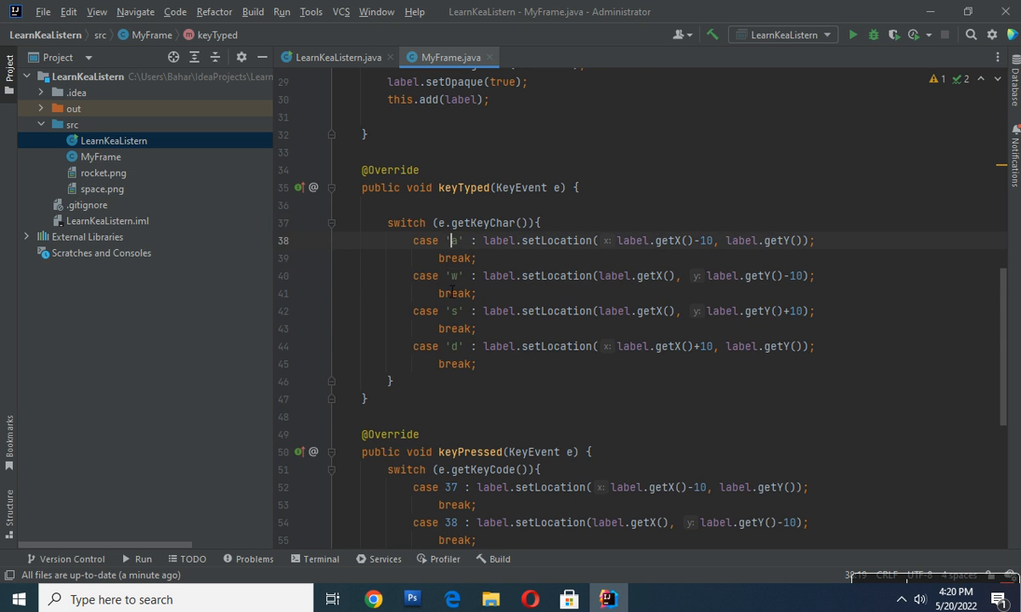
{"action": "scroll", "scroll_direction": "down", "scroll_amount": 3}
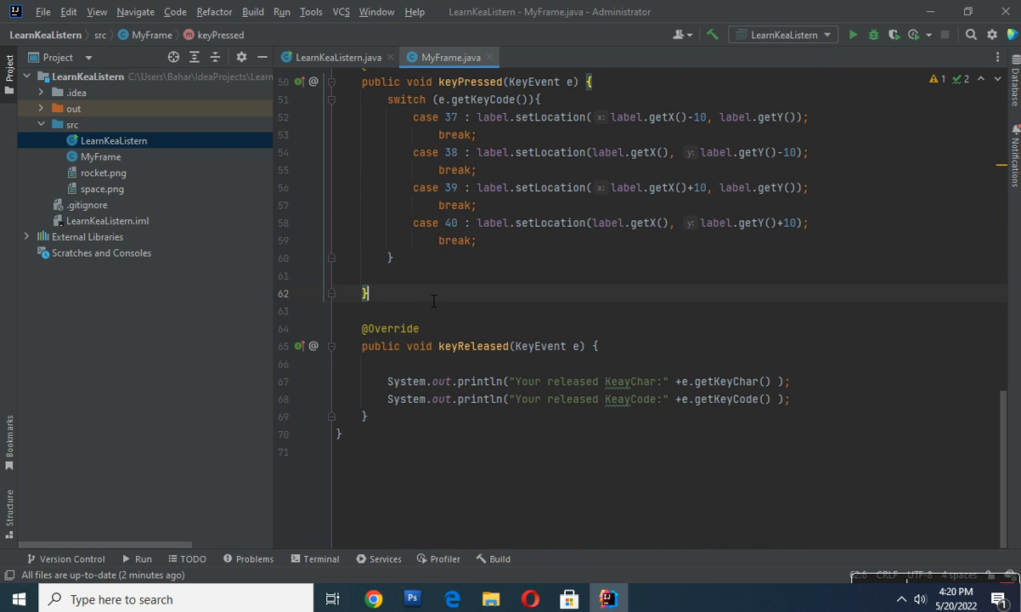
{"action": "scroll", "scroll_direction": "up", "scroll_amount": 3}
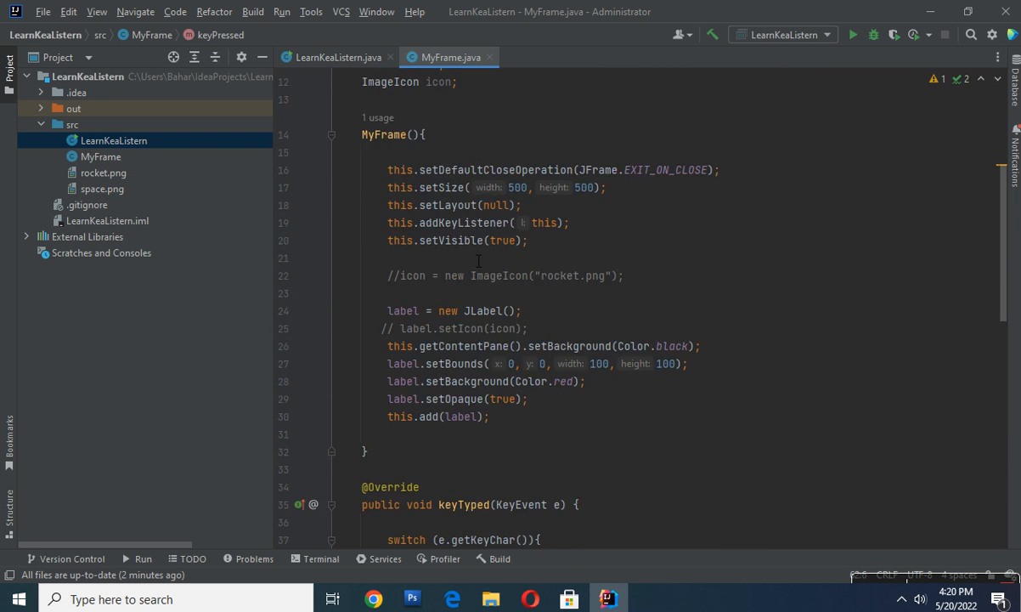
{"action": "scroll", "scroll_direction": "down", "scroll_amount": 3}
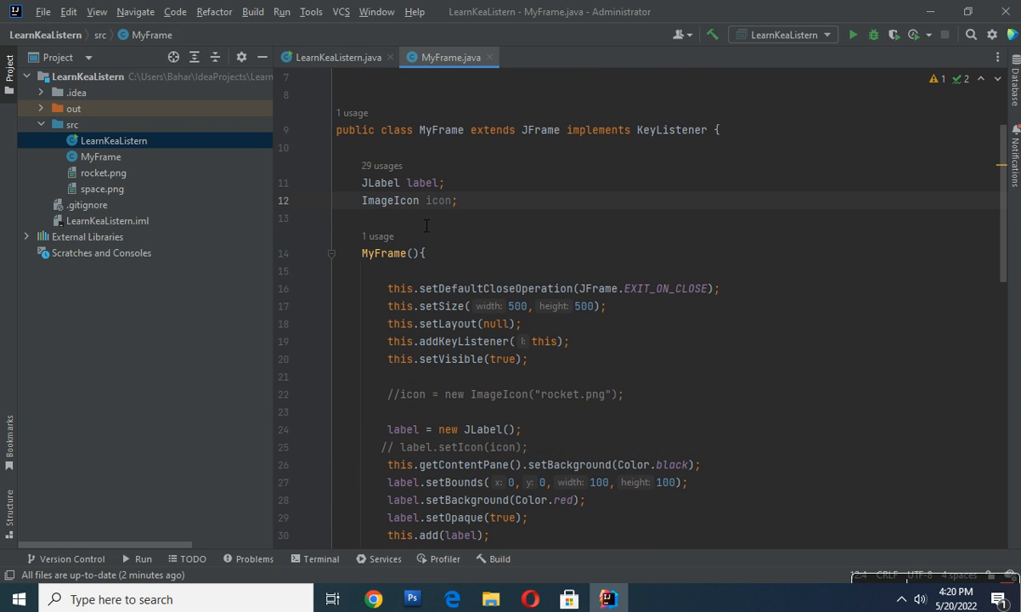
Change the label's setBounds width and height, rerun to check the square, then close the window
{"action": "type", "text": "//"}
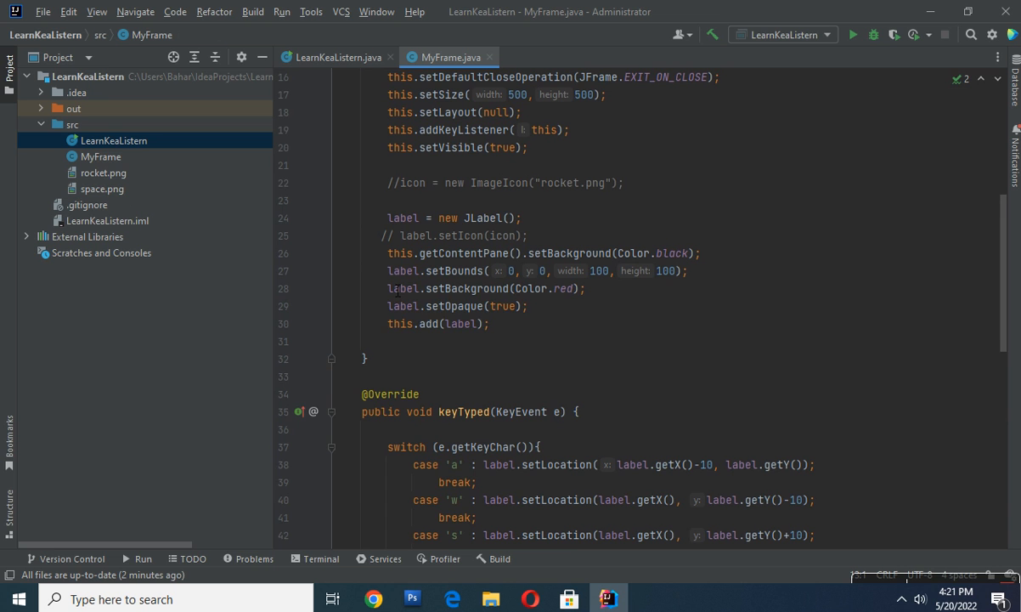
{"action": "mouse_move", "coordinate": [494, 282]}
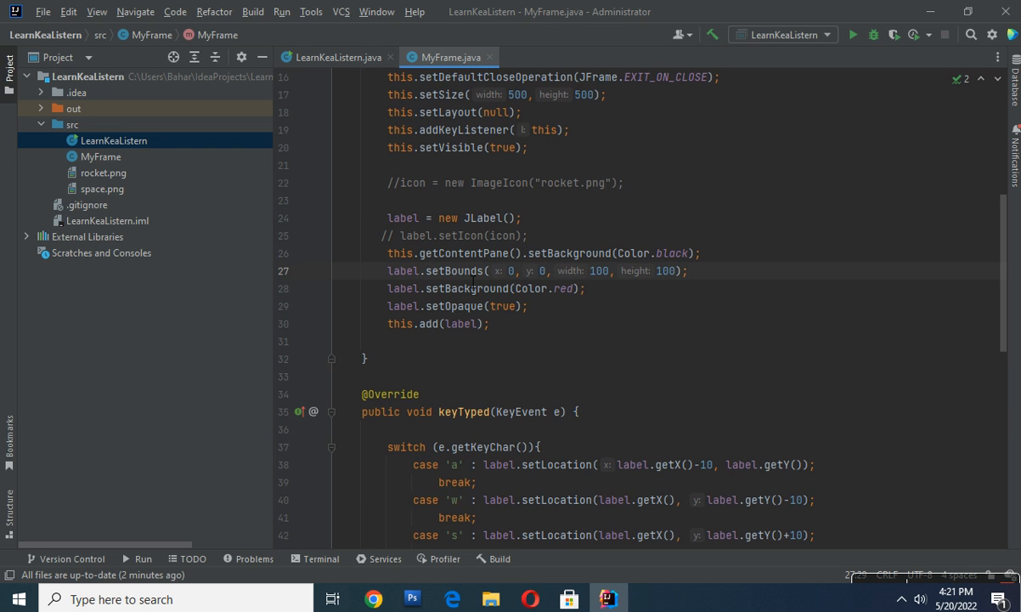
{"action": "mouse_move", "coordinate": [594, 296]}
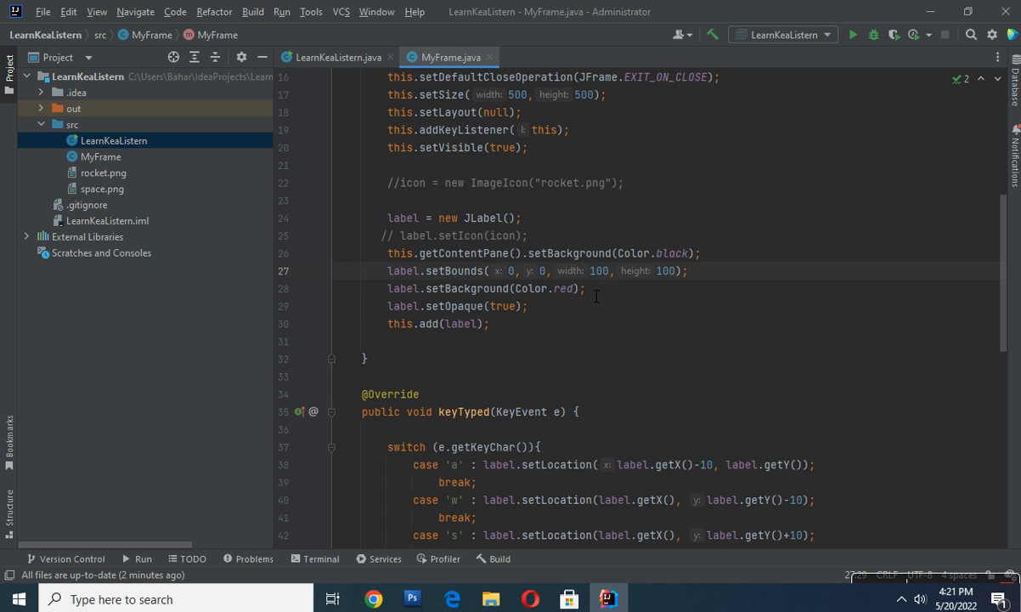
{"action": "mouse_move", "coordinate": [615, 320]}
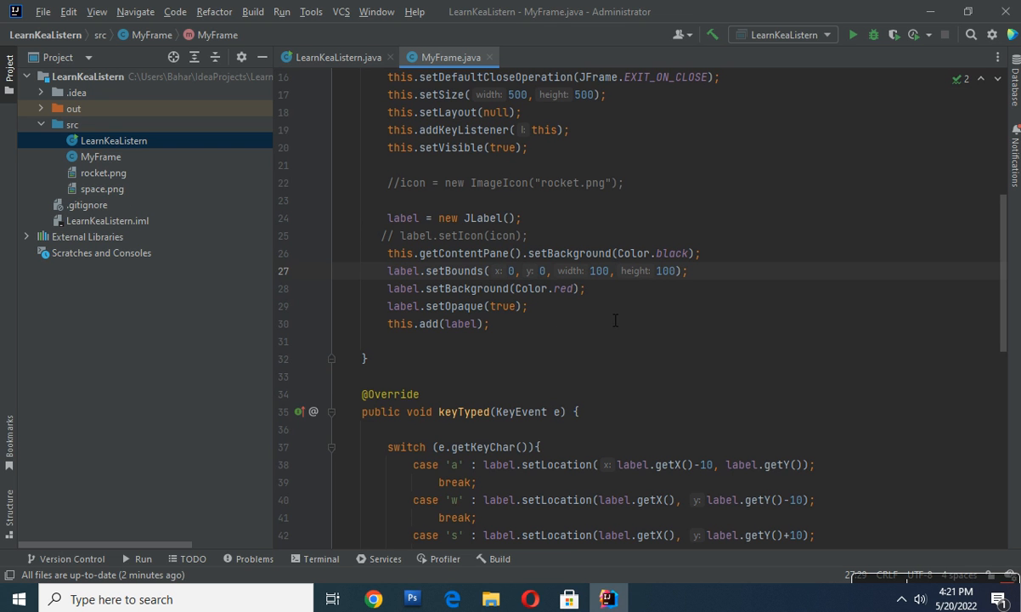
{"action": "double_click", "coordinate": [598, 270]}
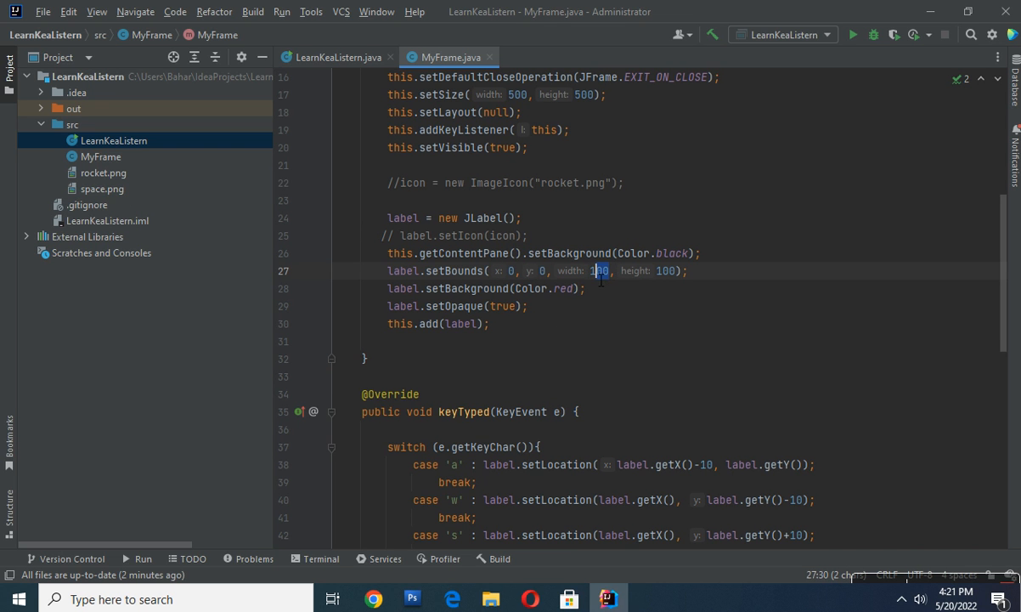
{"action": "type", "text": "80"}
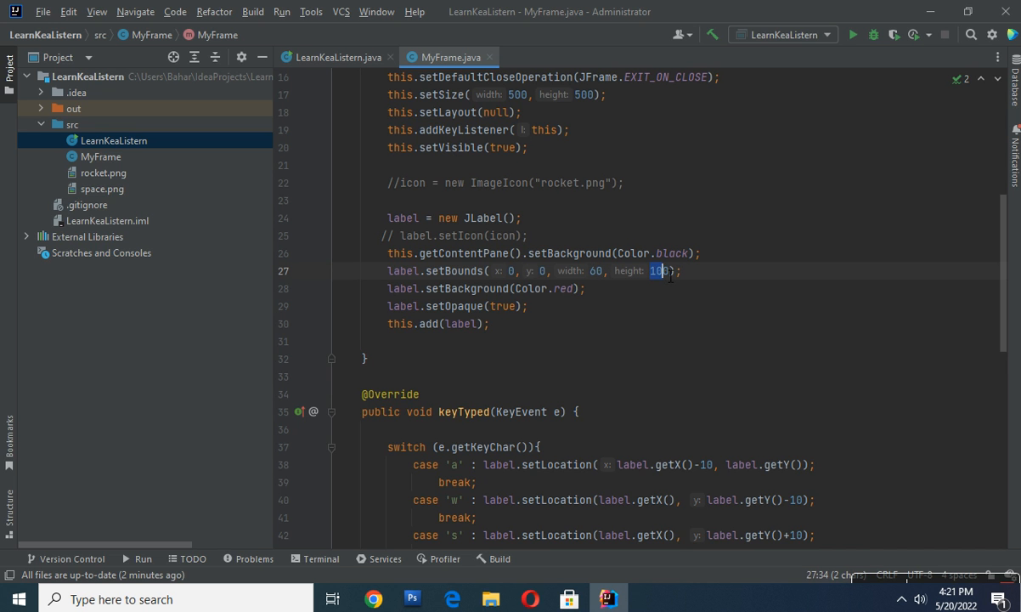
{"action": "type", "text": "80"}
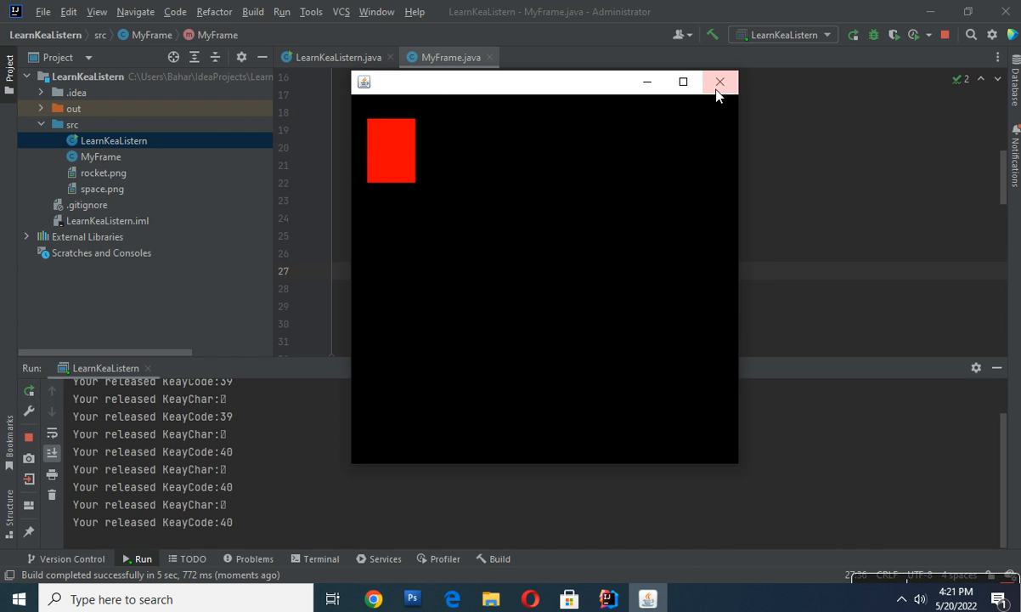
{"action": "left_click", "coordinate": [720, 81]}
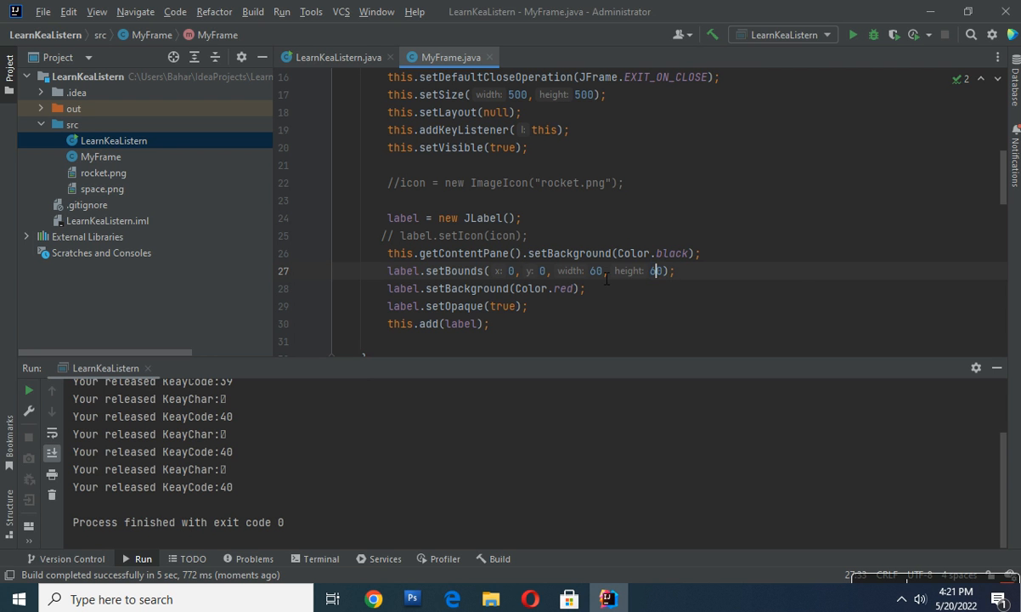
Set the label width to 100 and replace Color.red with Color.YELLOW
{"action": "double_click", "coordinate": [595, 270]}
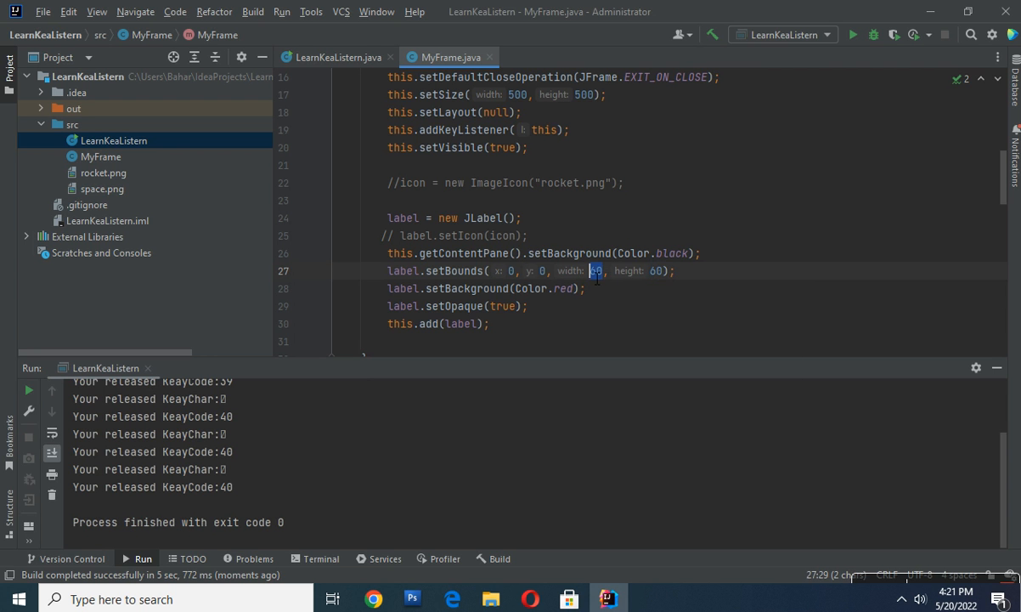
{"action": "type", "text": "100"}
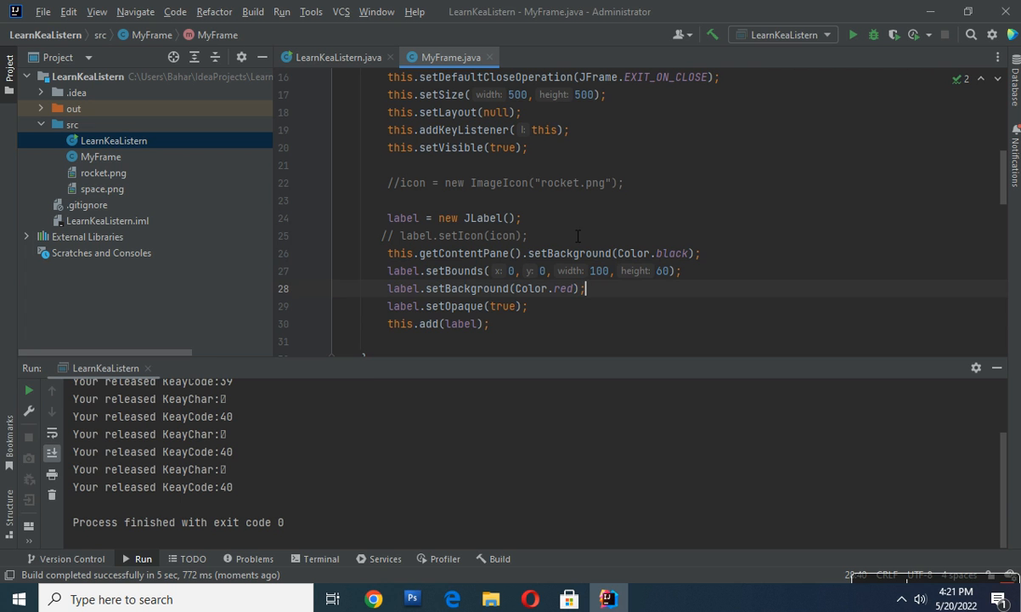
{"action": "double_click", "coordinate": [564, 289]}
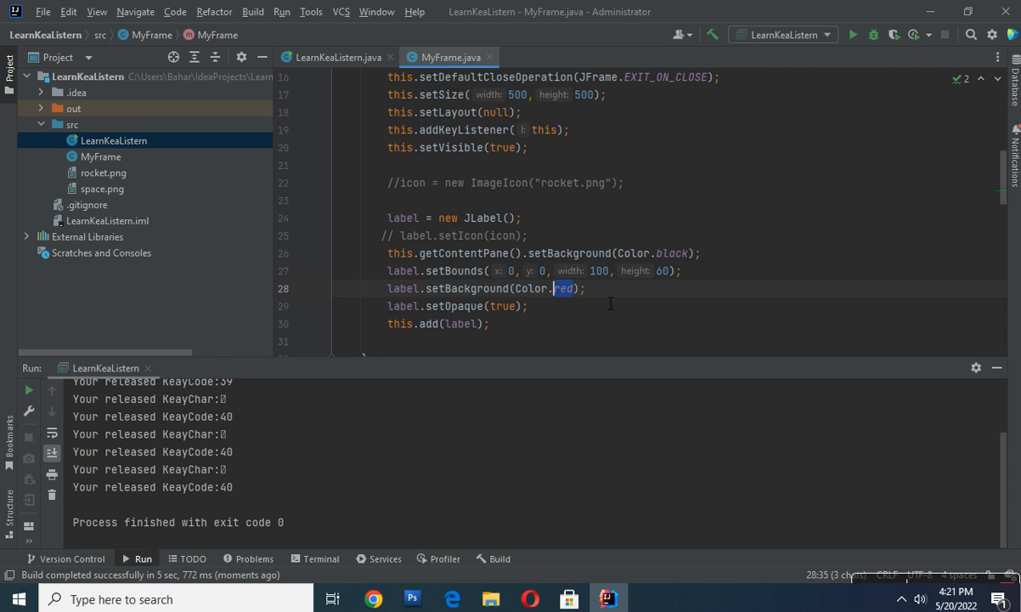
{"action": "mouse_move", "coordinate": [620, 304]}
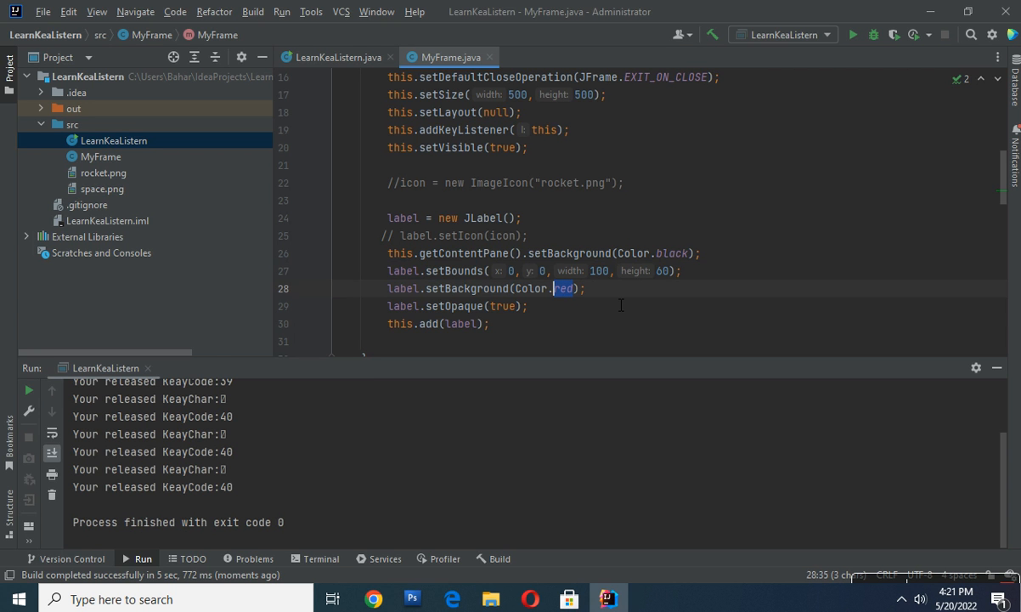
{"action": "type", "text": "Y"}
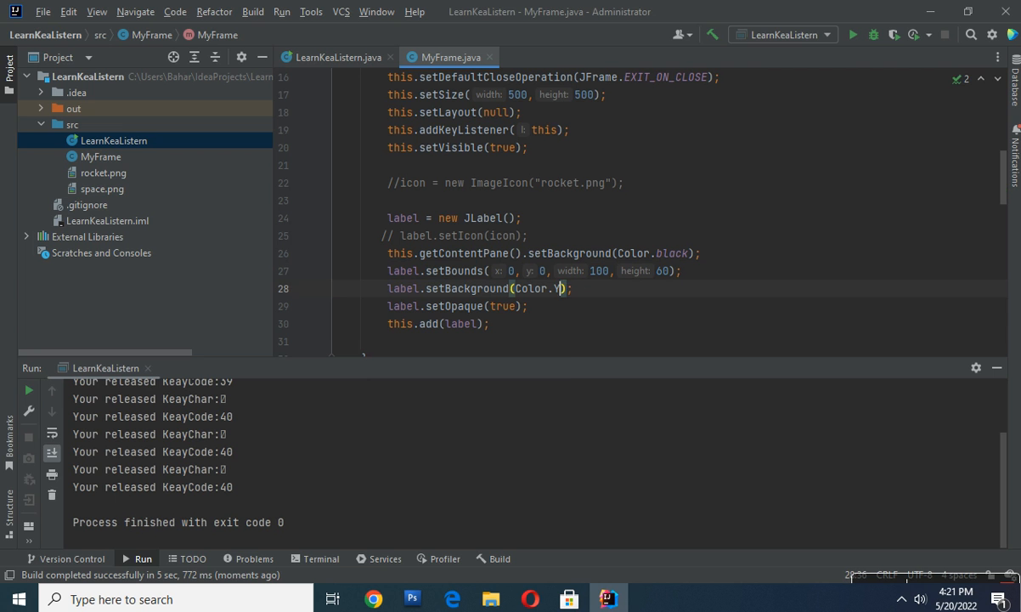
{"action": "type", "text": "ELLOW"}
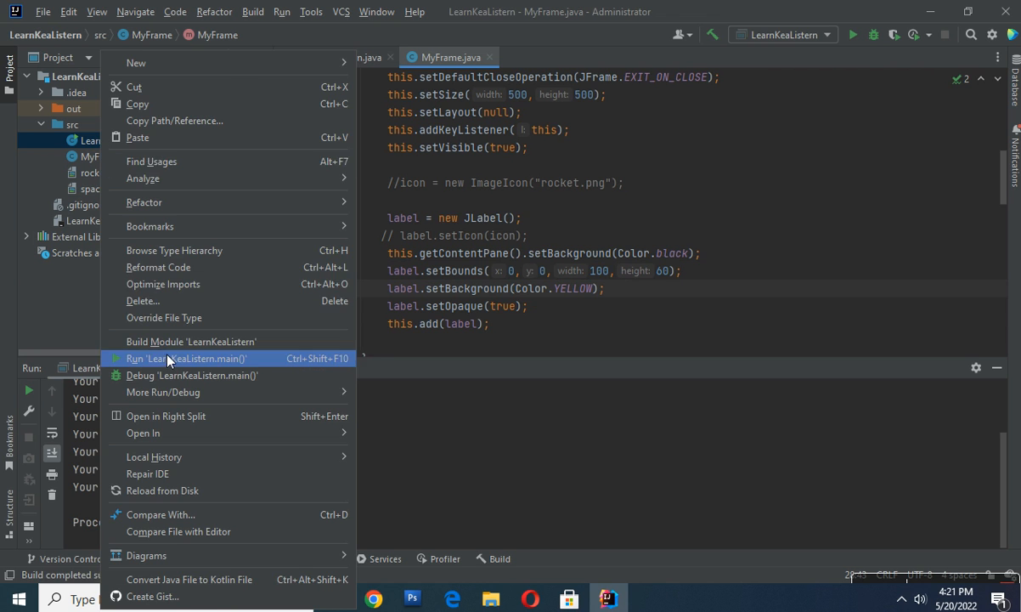
Run LearnKeaListern.main() and move the yellow rectangle left with the arrow key
{"action": "left_click", "coordinate": [184, 356]}
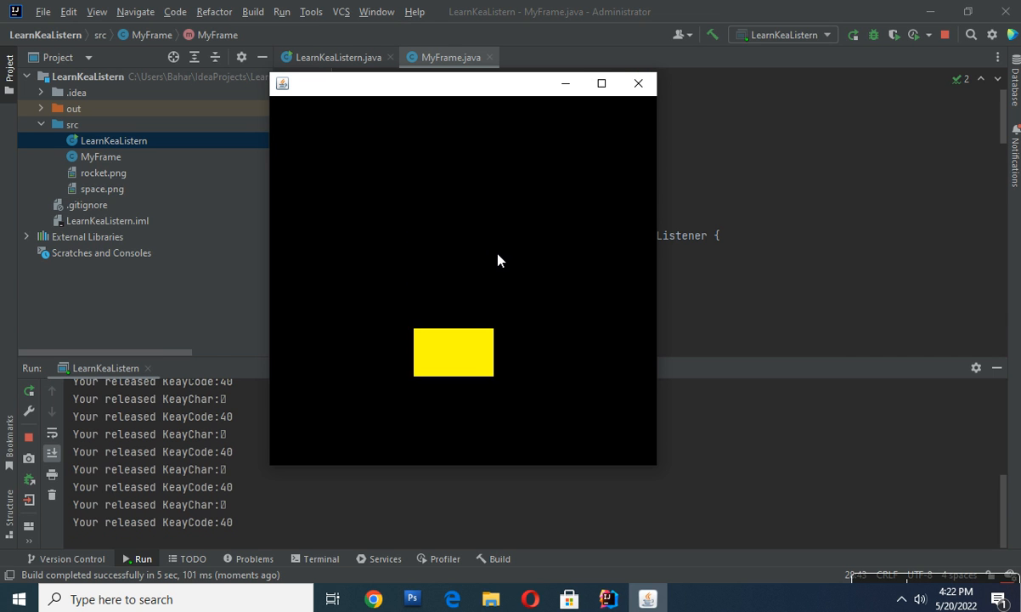
{"action": "key", "text": "Left"}
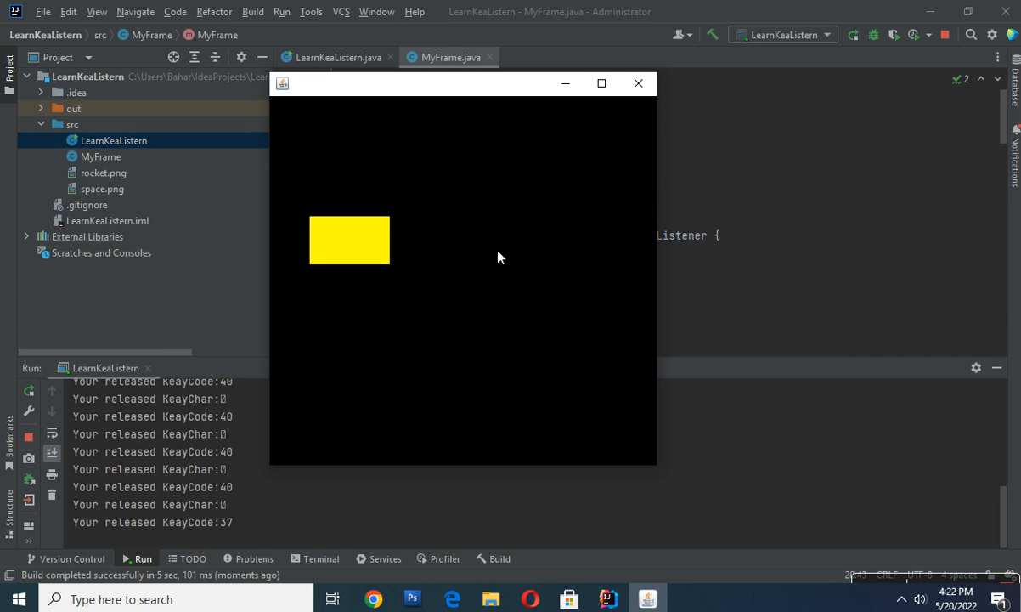